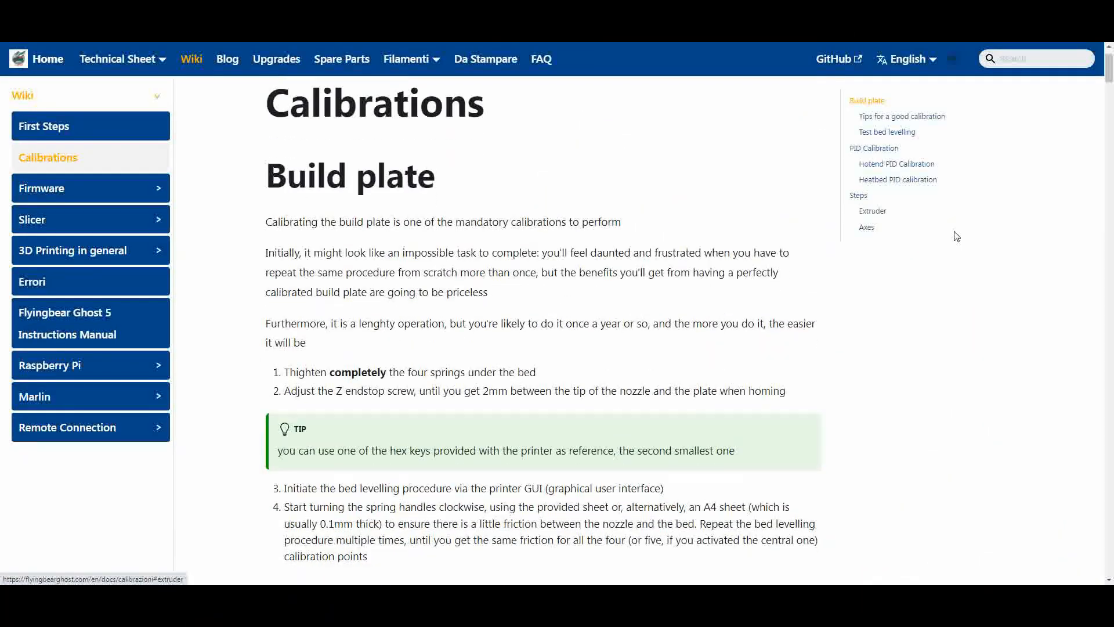
scroll(down, 3)
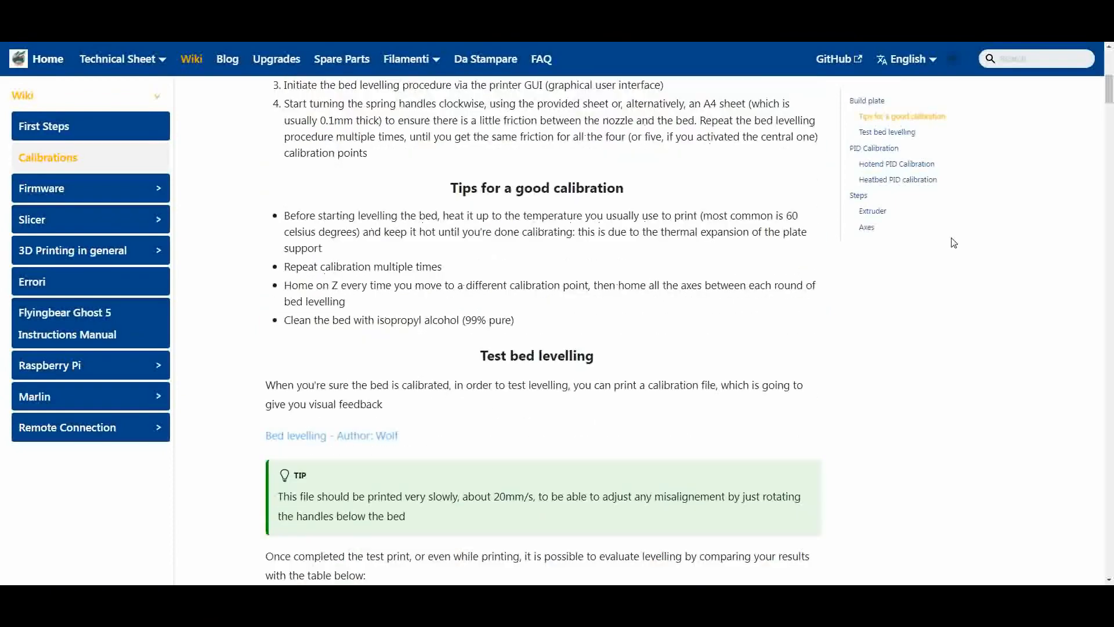
scroll(down, 3)
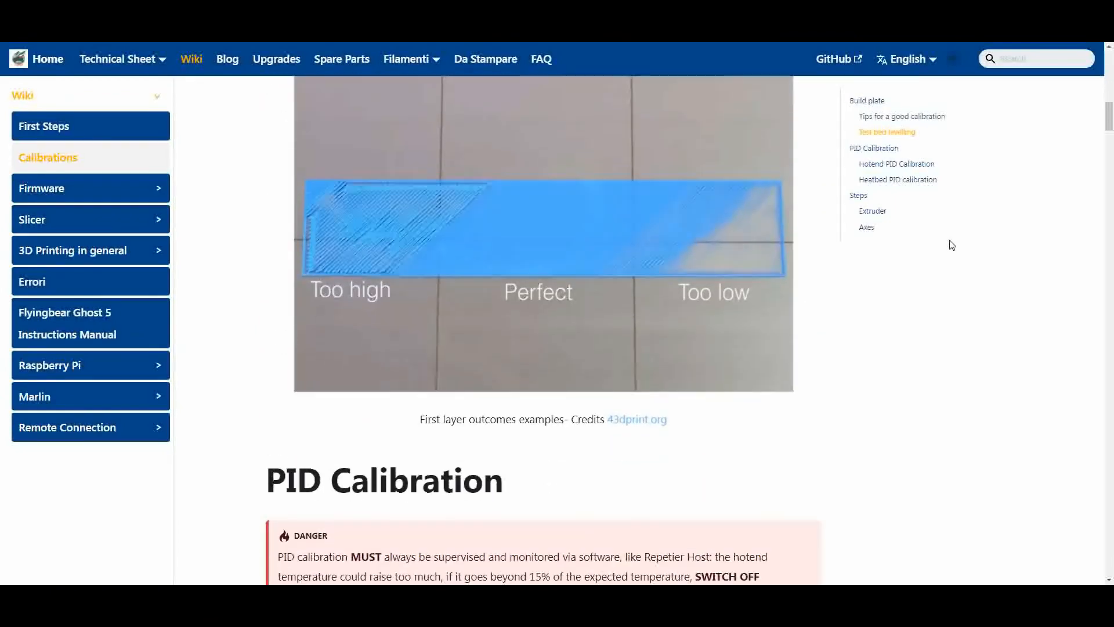
scroll(down, 3)
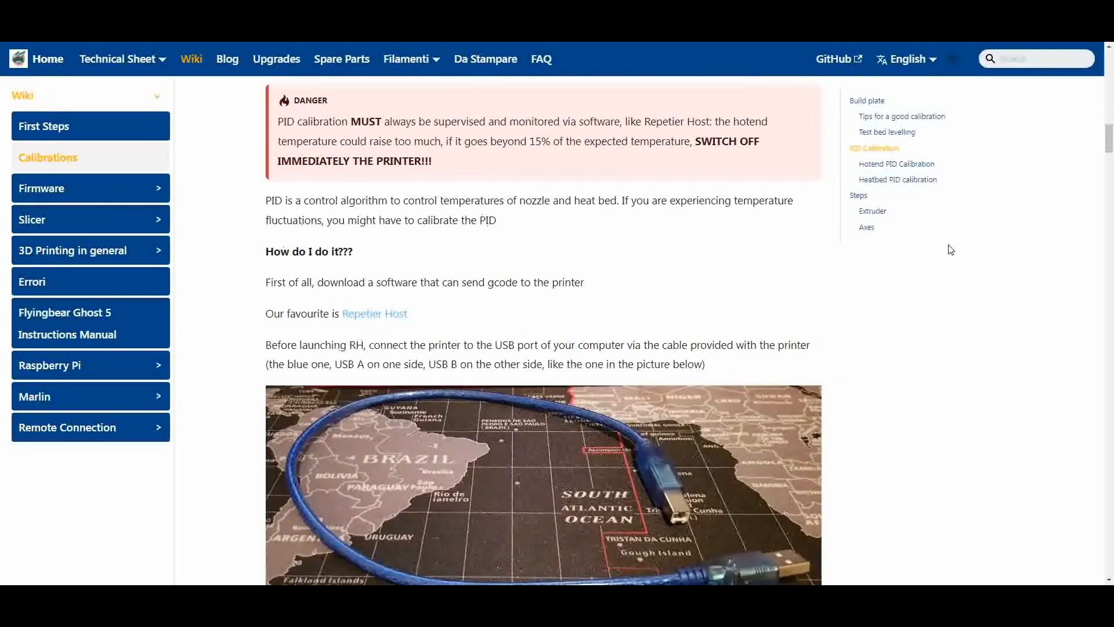
scroll(down, 3)
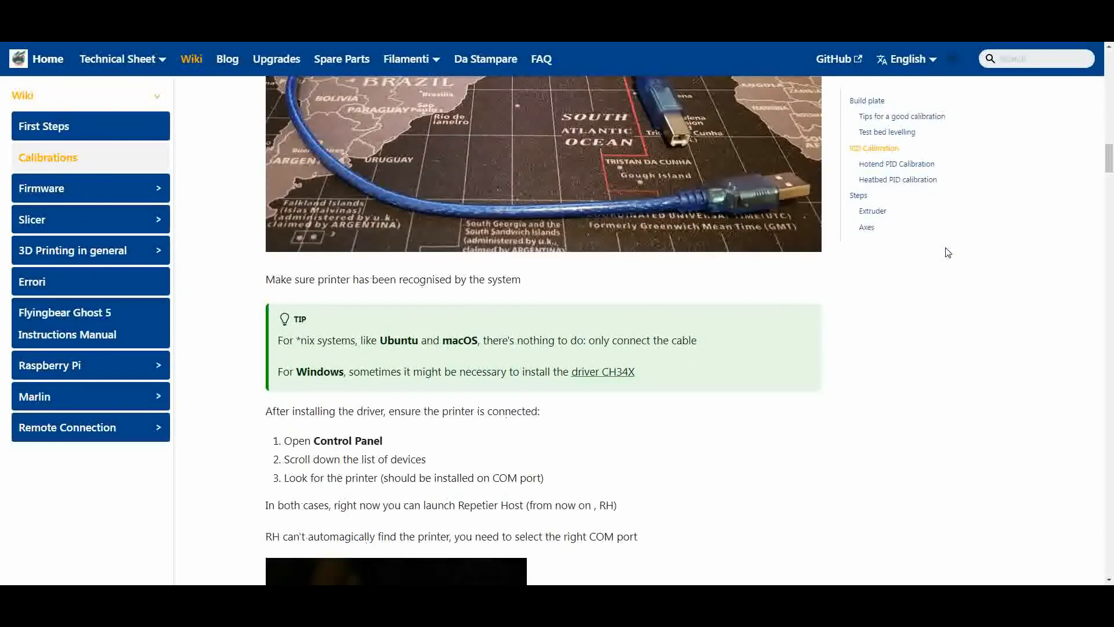
scroll(down, 3)
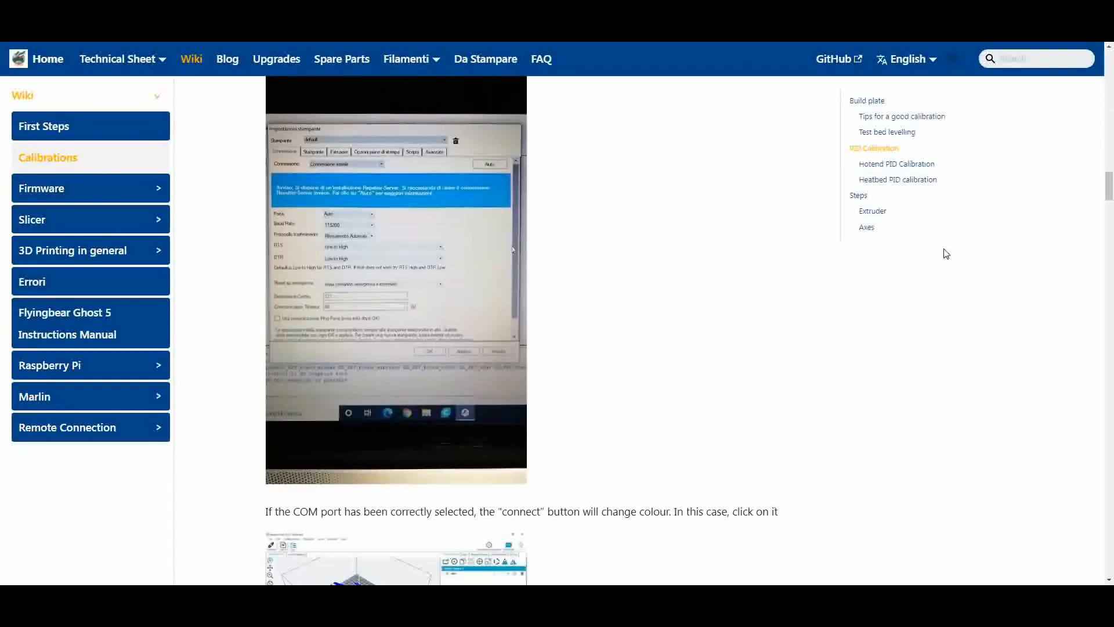
scroll(down, 3)
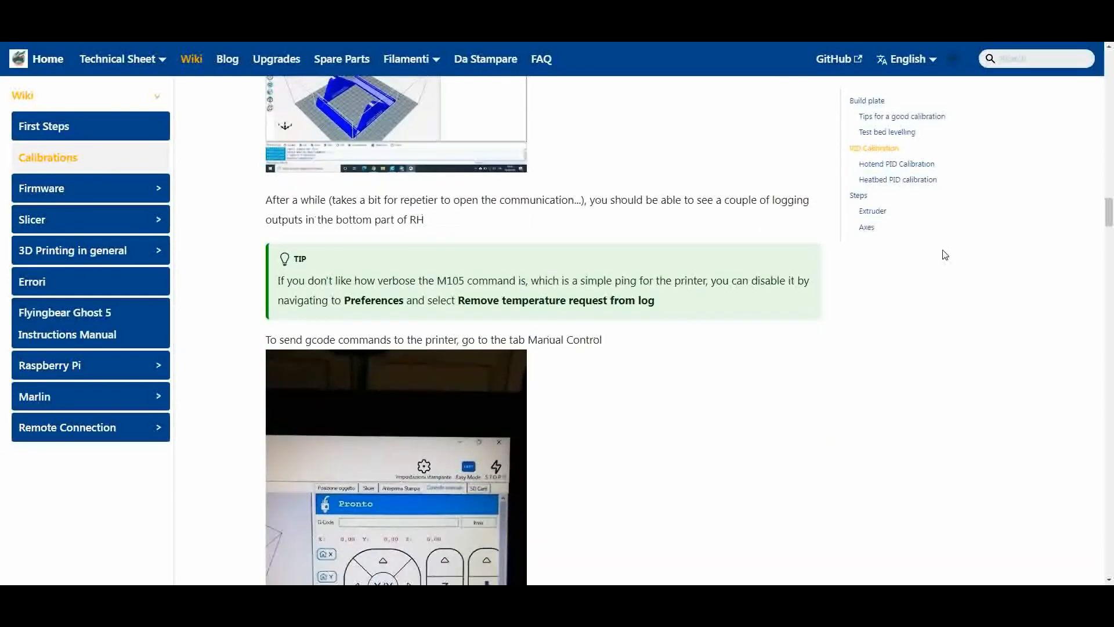
scroll(down, 3)
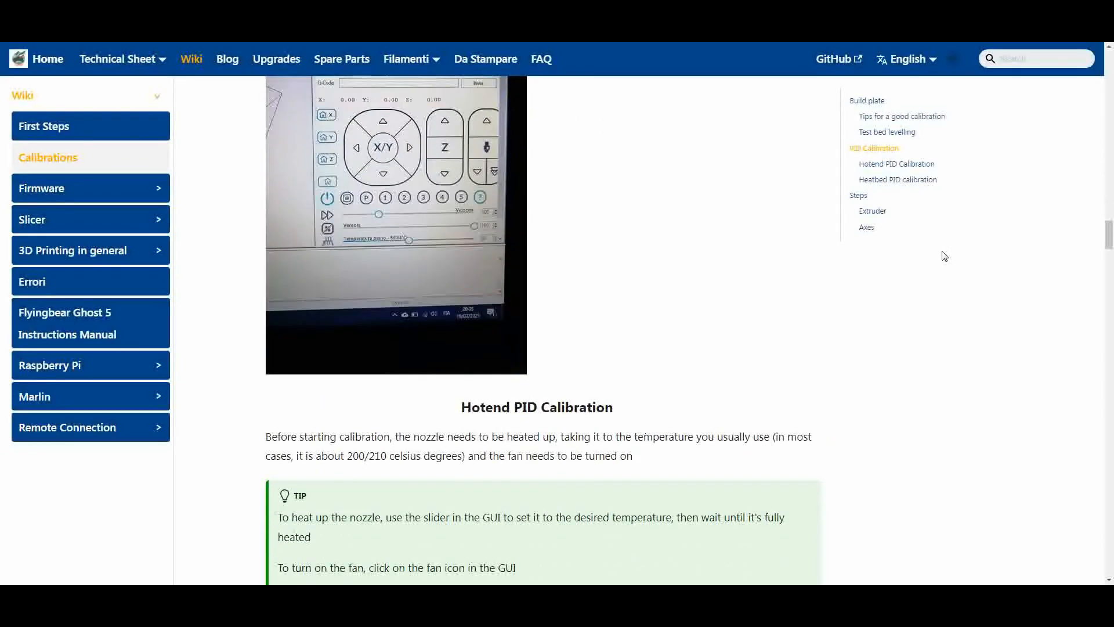
scroll(down, 3)
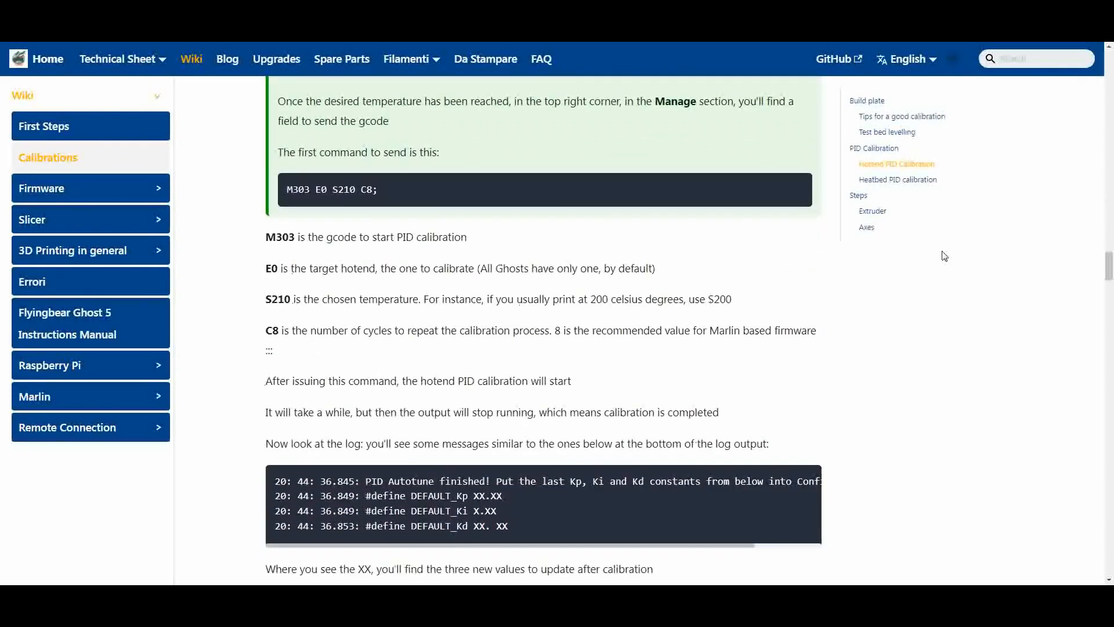
scroll(down, 3)
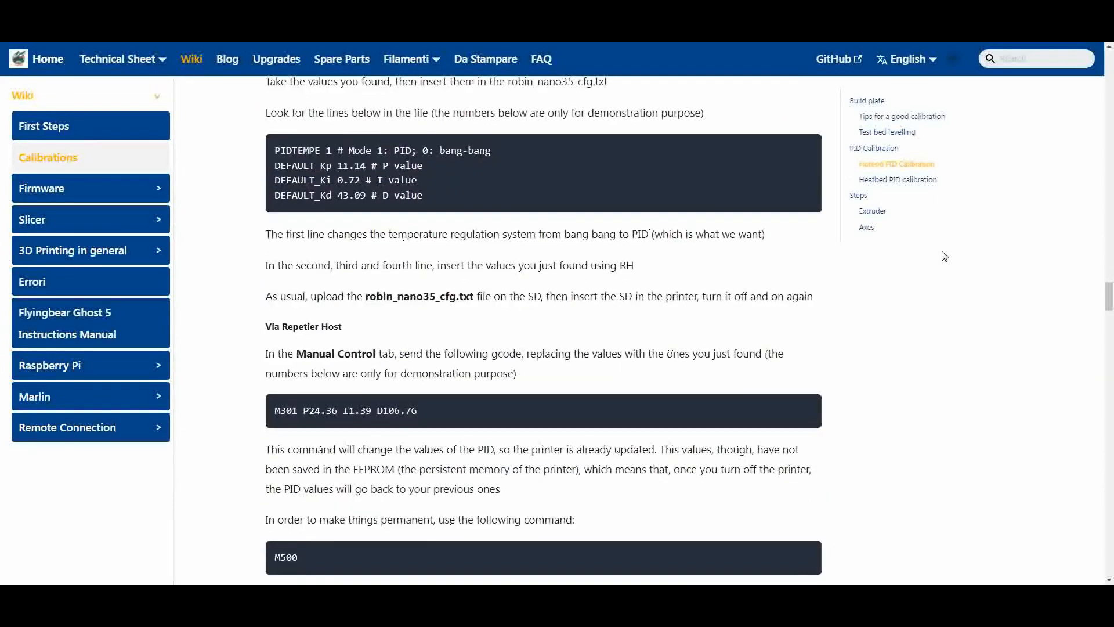
scroll(down, 3)
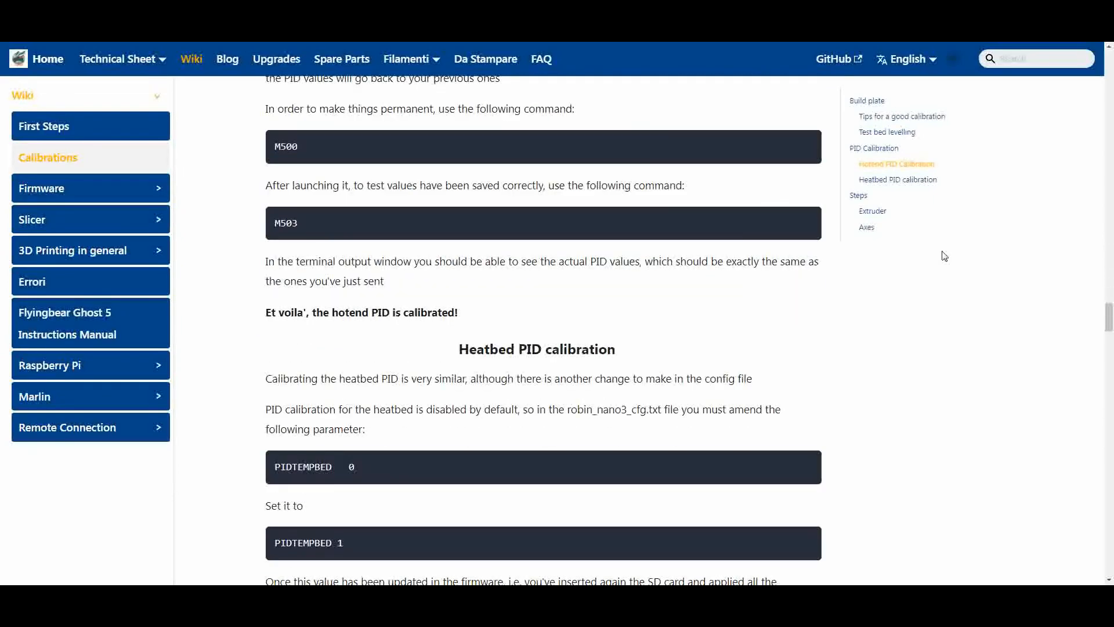
scroll(down, 3)
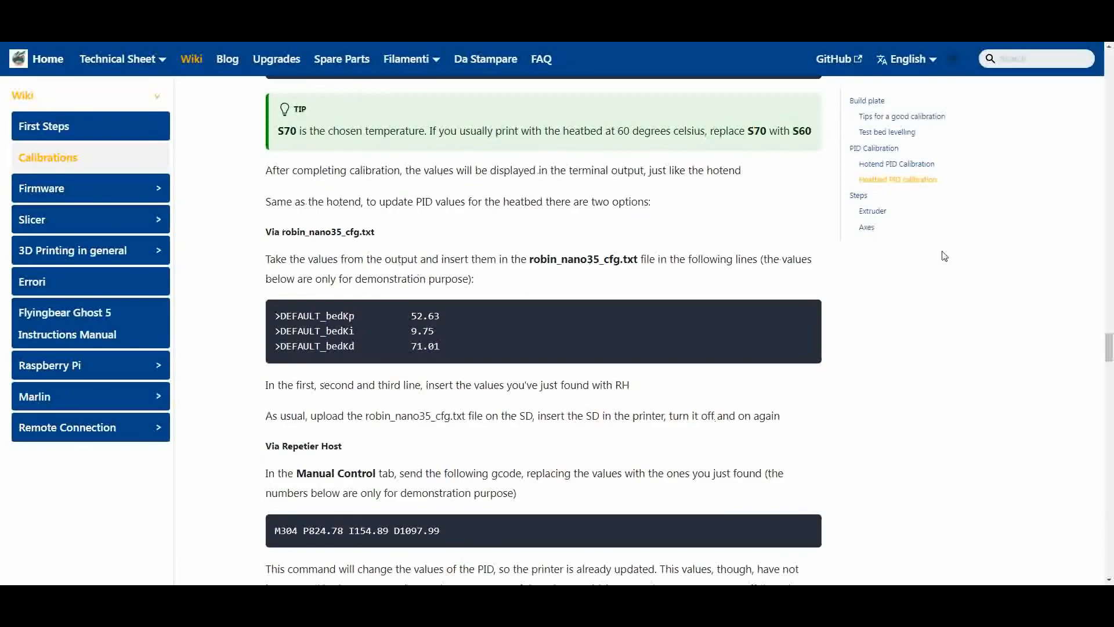
scroll(down, 3)
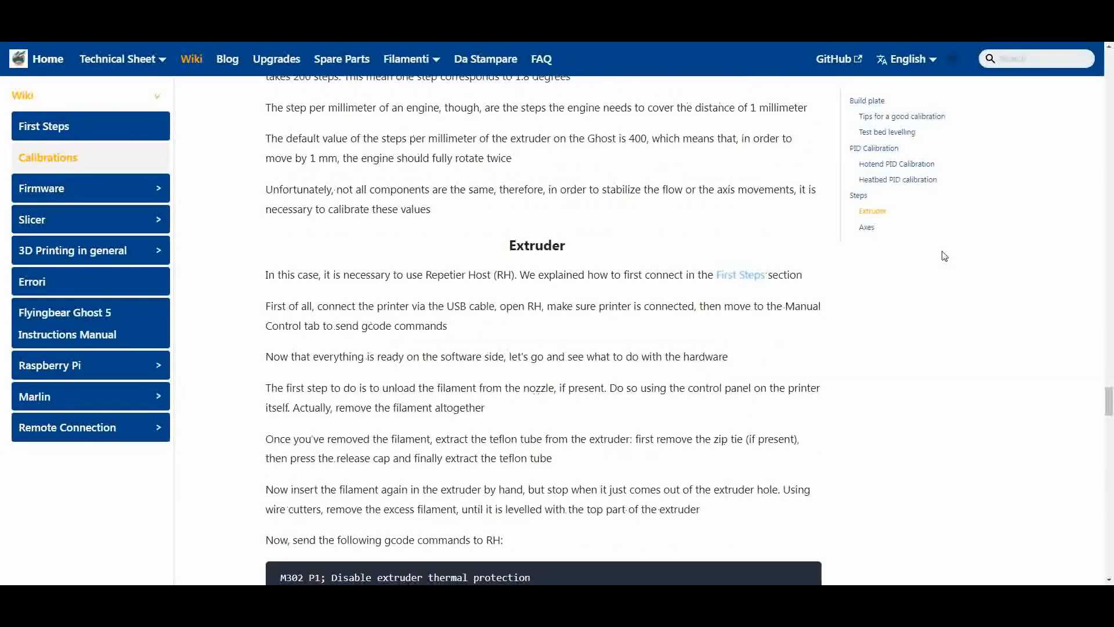
scroll(down, 3)
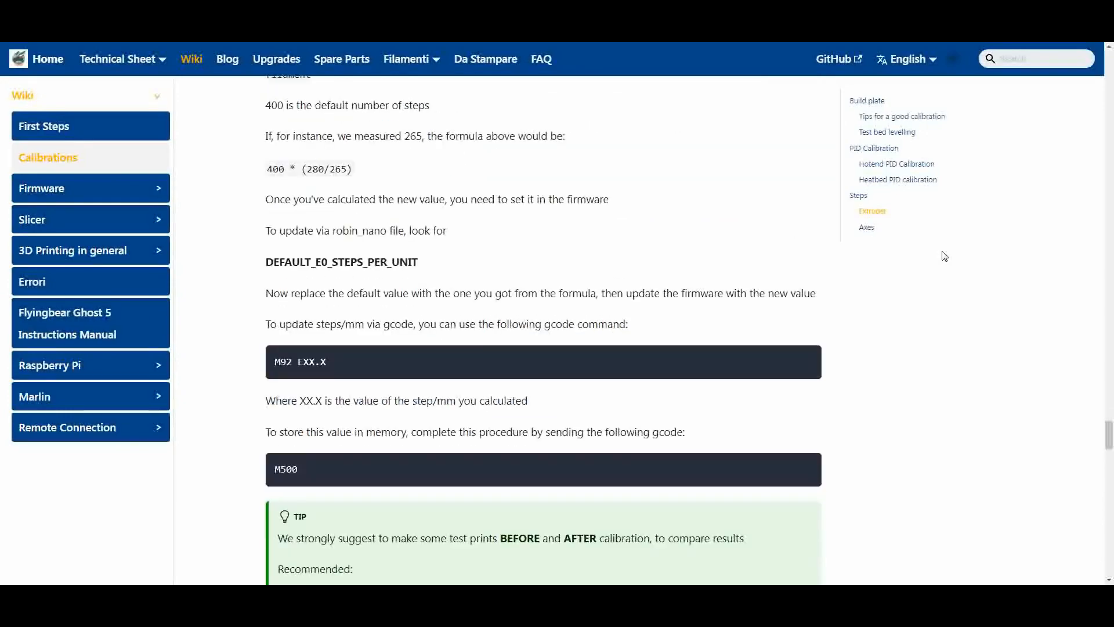
scroll(down, 3)
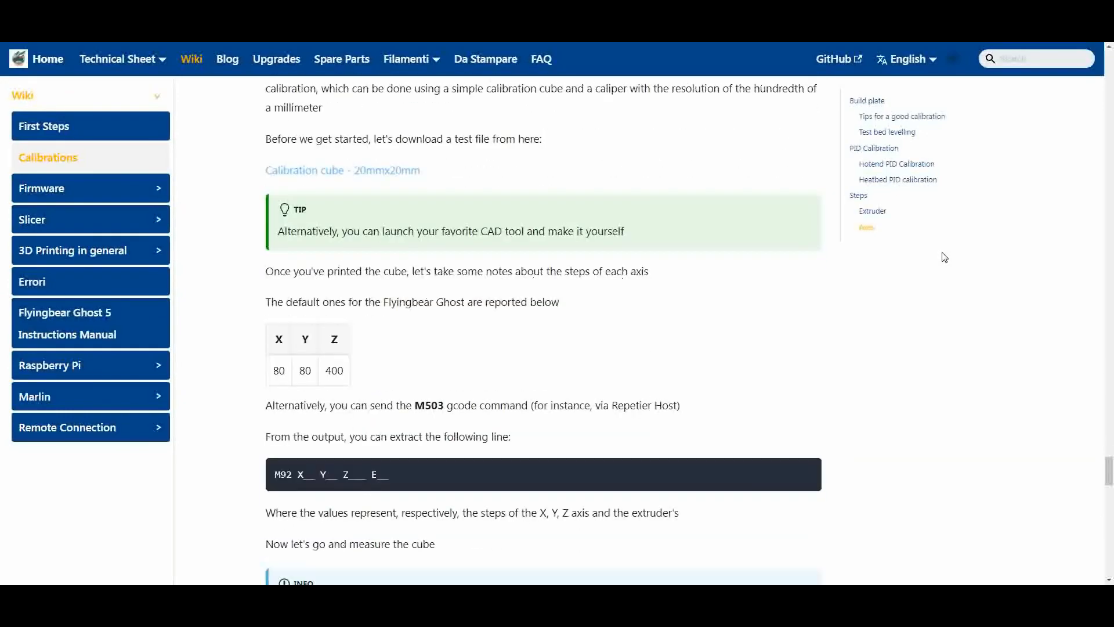
scroll(down, 3)
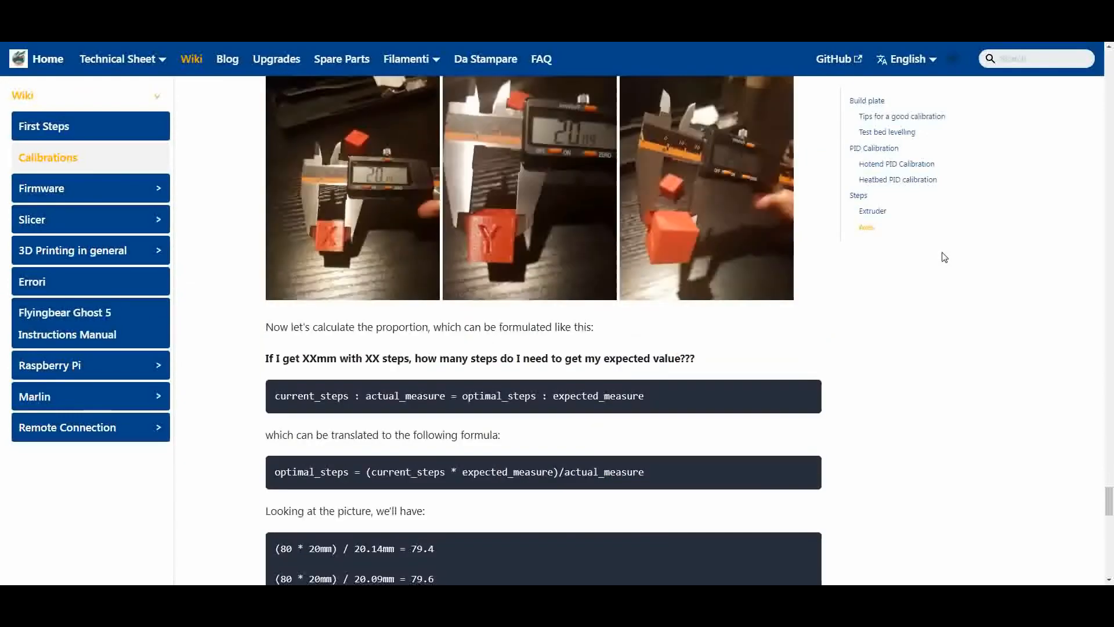
scroll(down, 3)
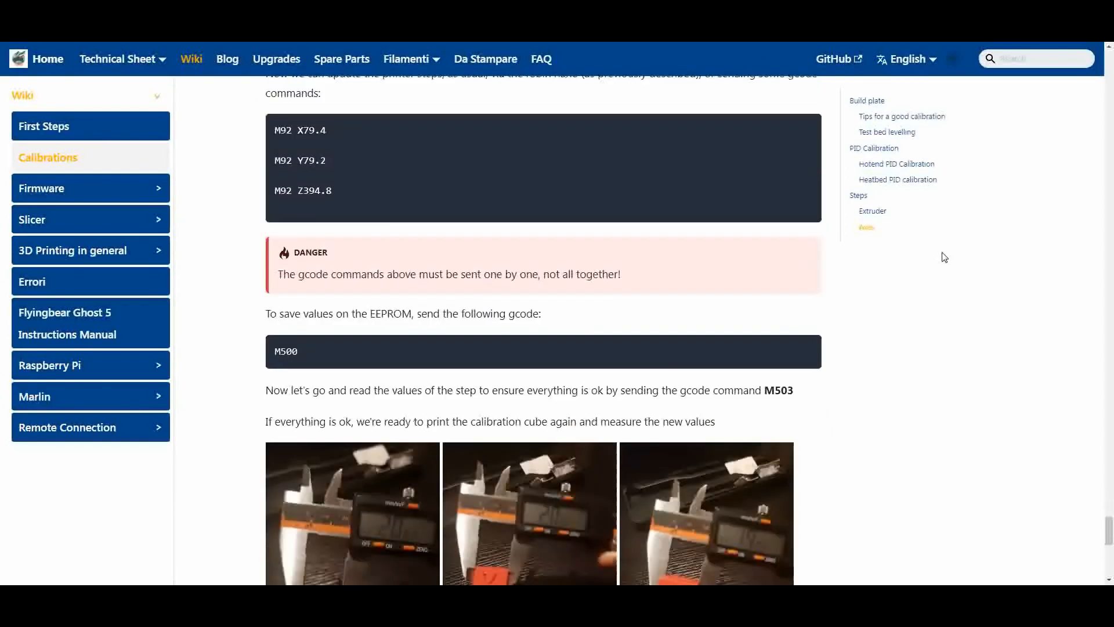
scroll(down, 3)
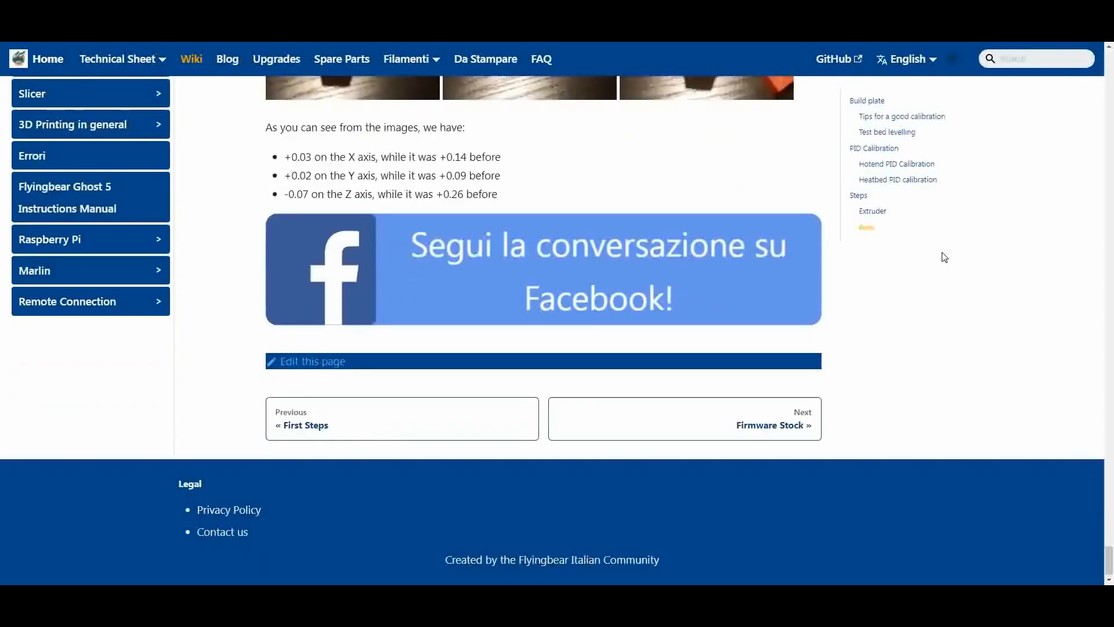